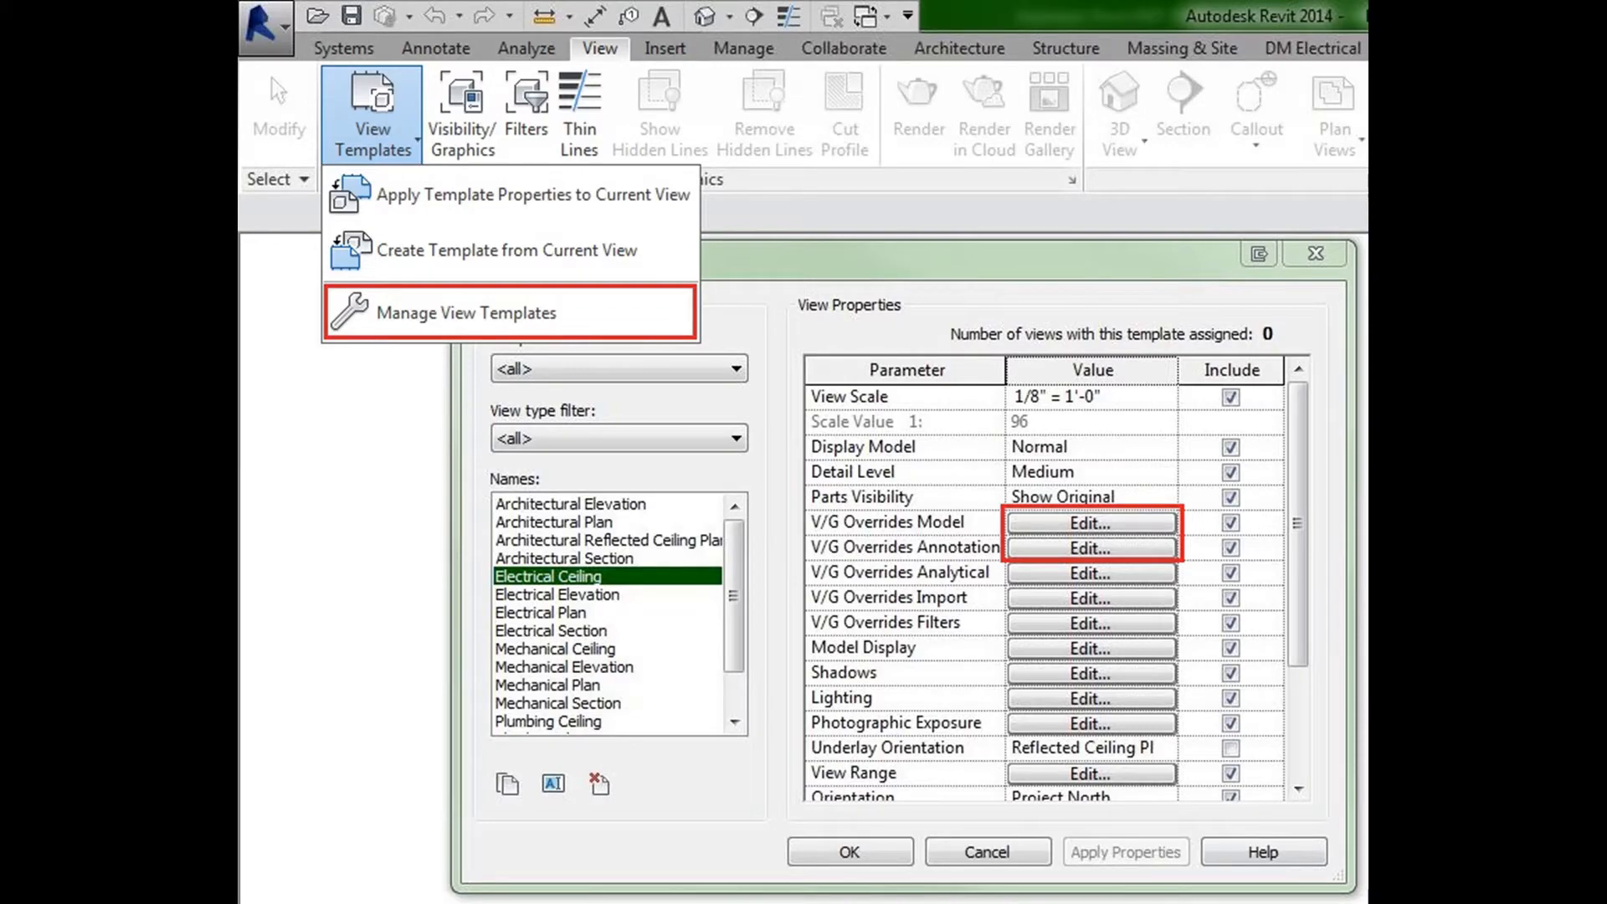
Open the View Templates dialog via Manage View Templates on the View tab
left_click(465, 313)
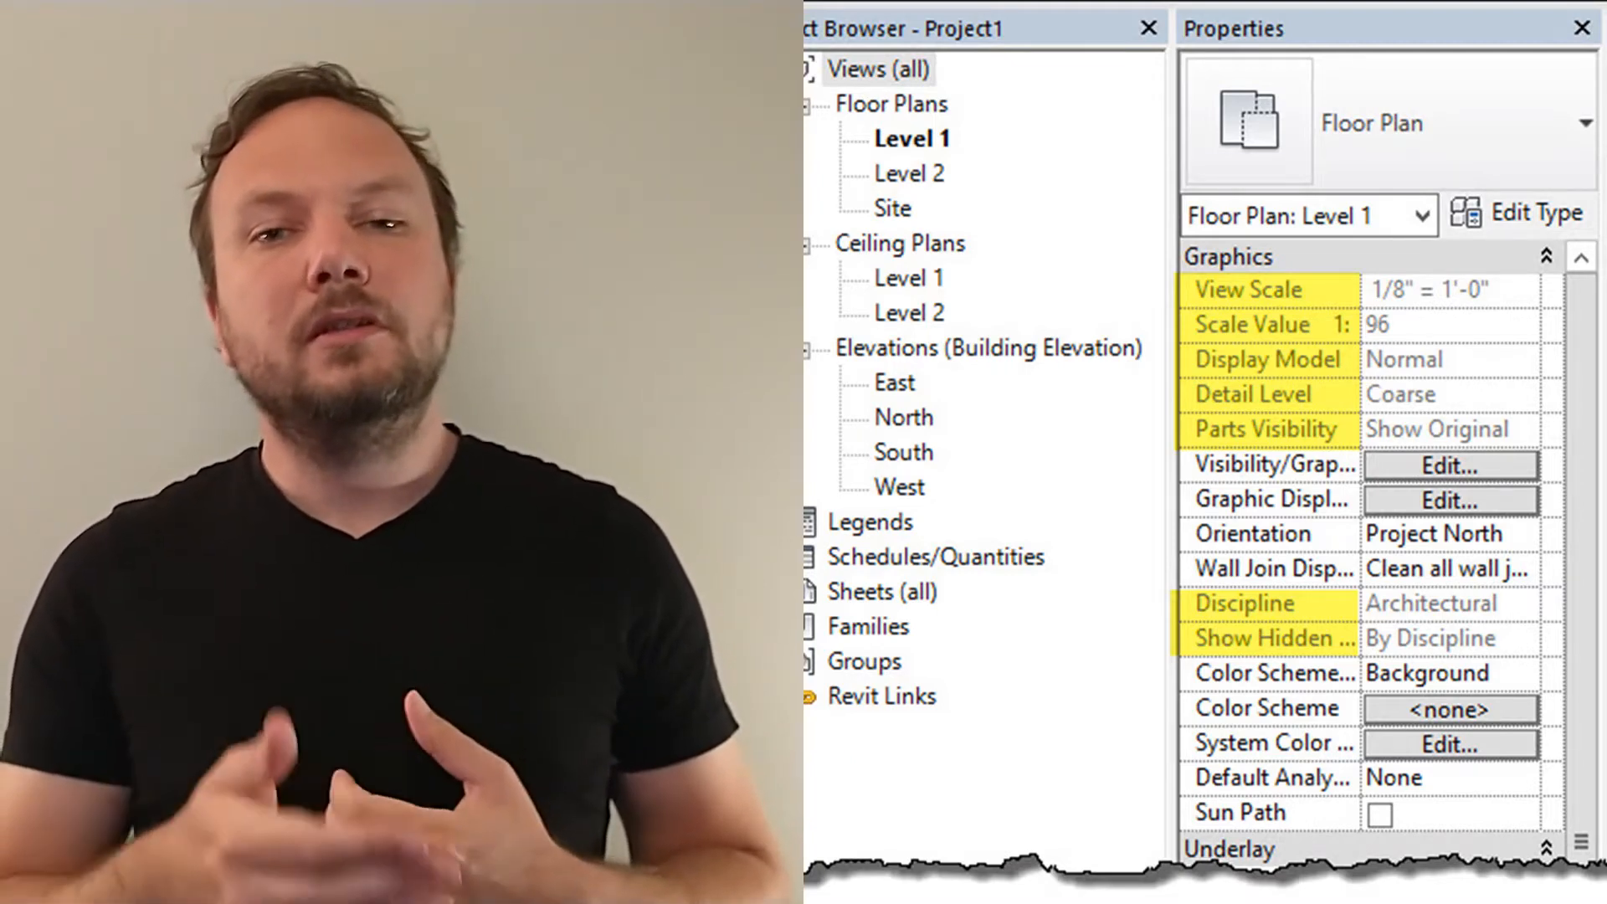
Right-click the Level 1 floor plan to show its Apply View Template option
right_click(963, 881)
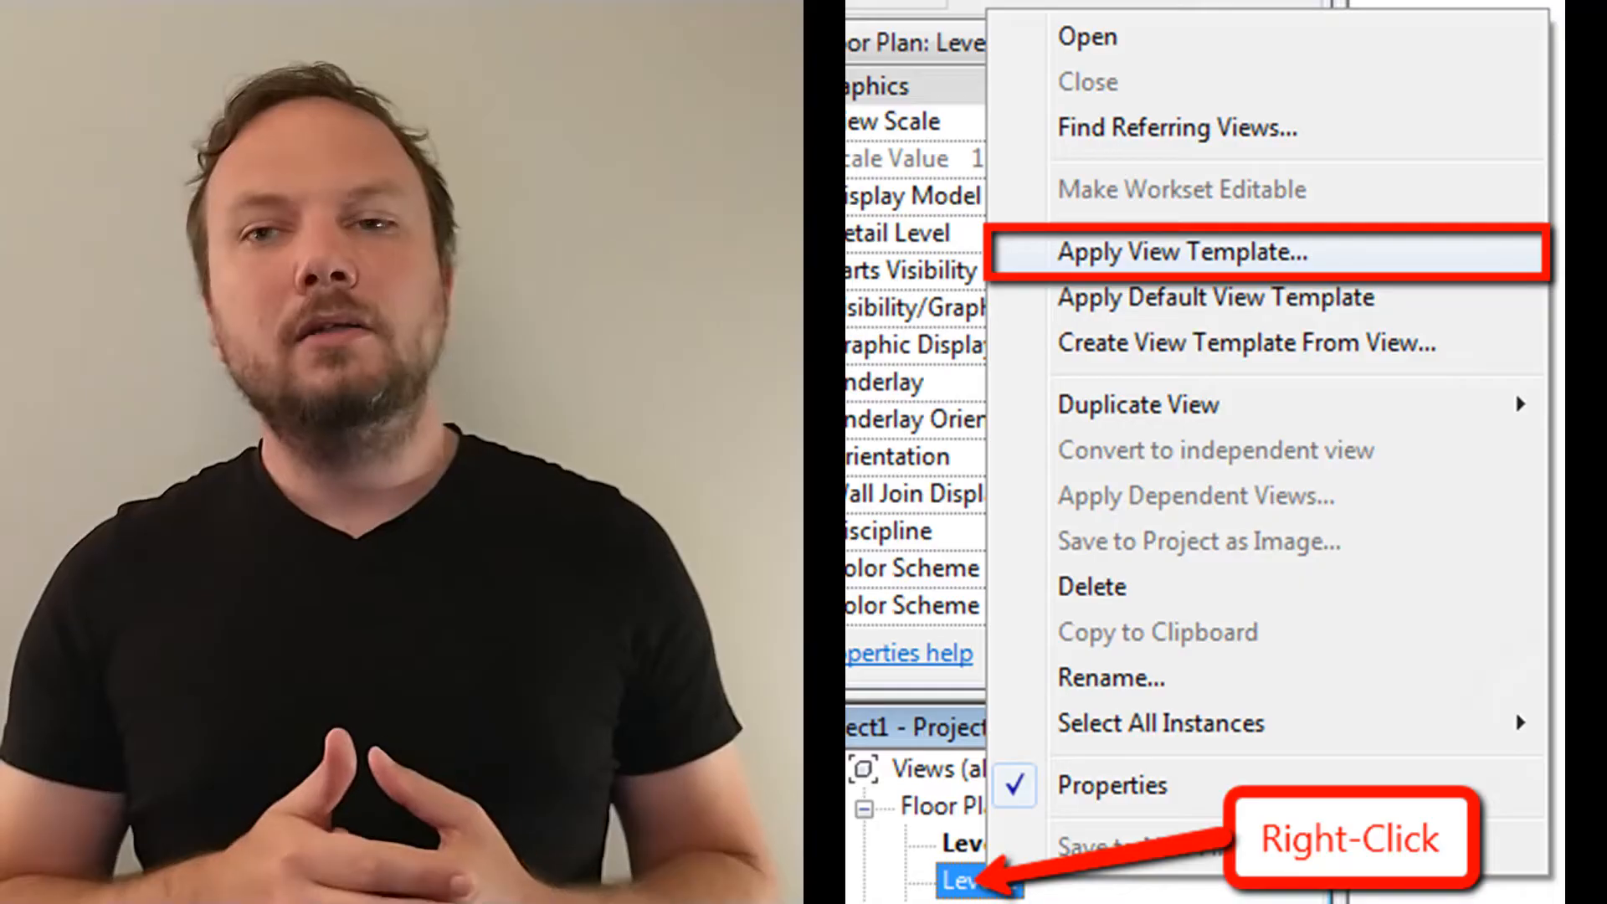